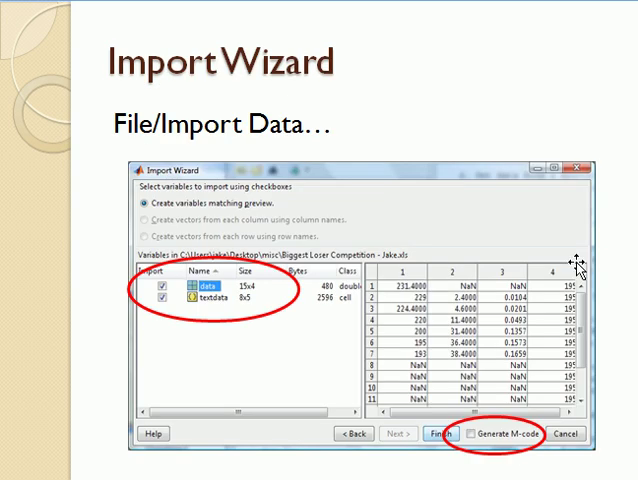
{"action": "mouse_move", "coordinate": [120, 118]}
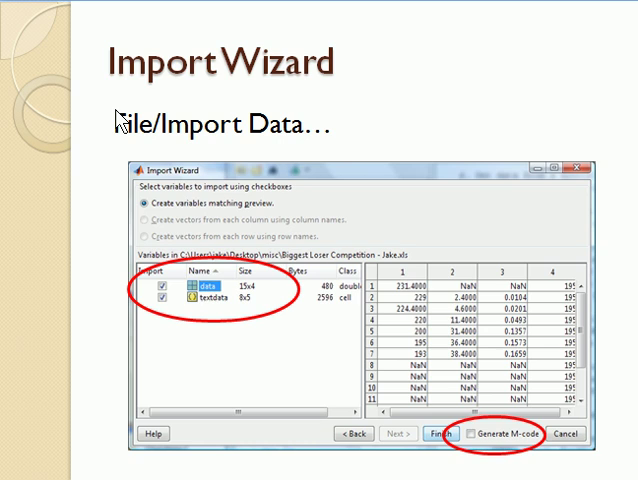
{"action": "mouse_move", "coordinate": [122, 120]}
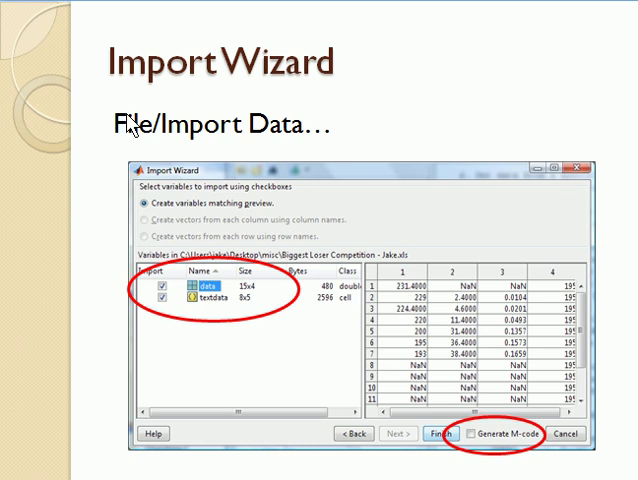
{"action": "mouse_move", "coordinate": [340, 137]}
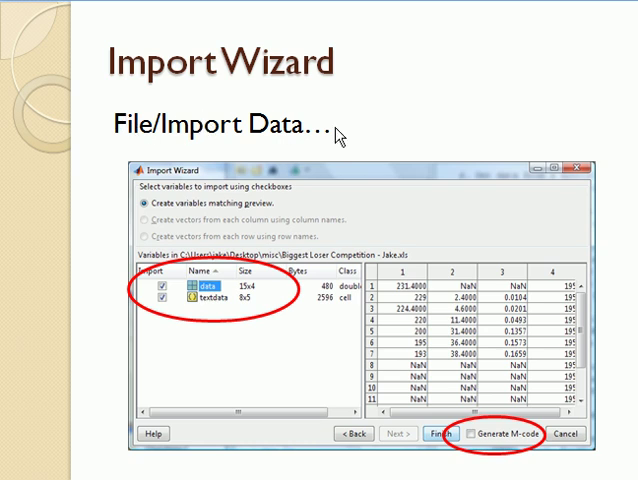
{"action": "mouse_move", "coordinate": [286, 125]}
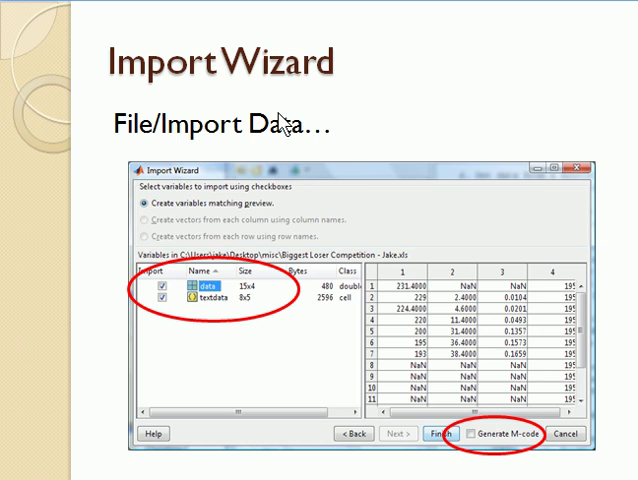
{"action": "mouse_move", "coordinate": [318, 148]}
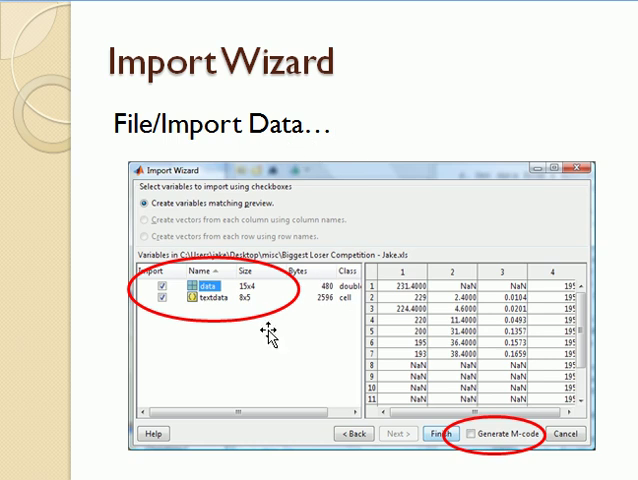
{"action": "mouse_move", "coordinate": [218, 330]}
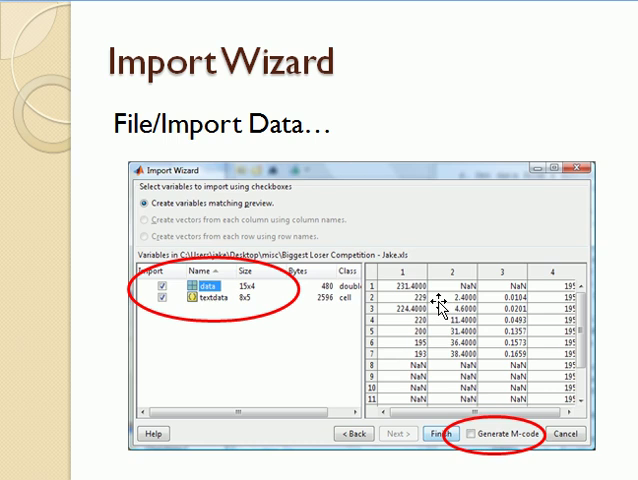
{"action": "mouse_move", "coordinate": [492, 418]}
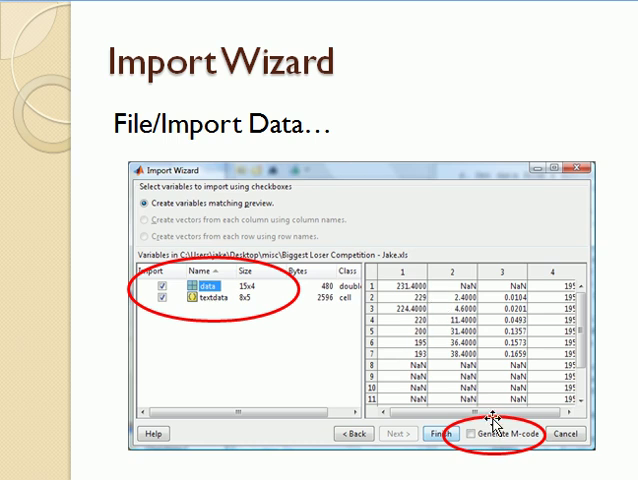
{"action": "mouse_move", "coordinate": [540, 456]}
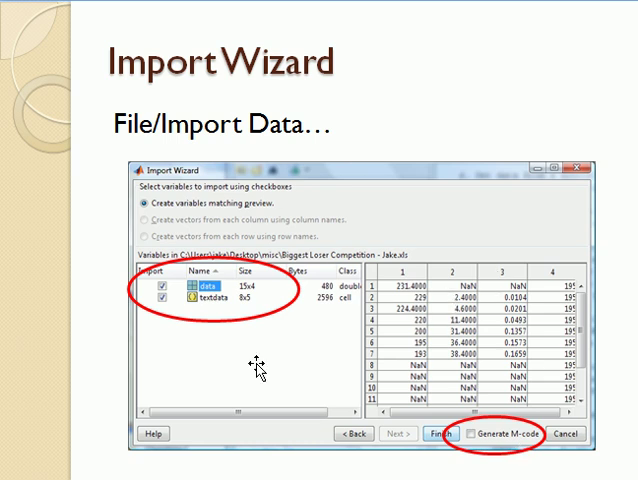
{"action": "mouse_move", "coordinate": [417, 345]}
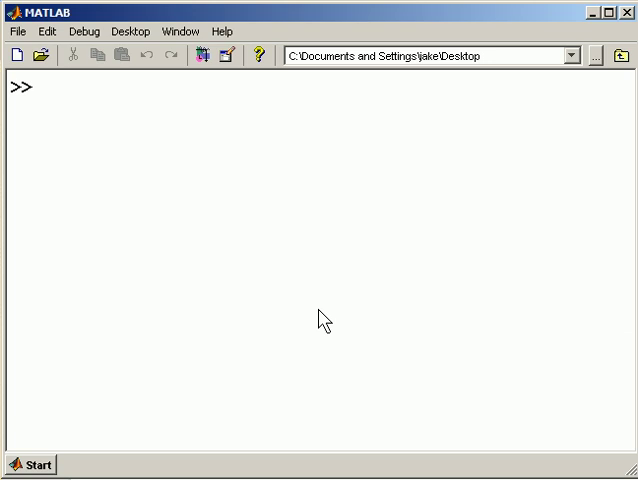
{"action": "mouse_move", "coordinate": [15, 31]}
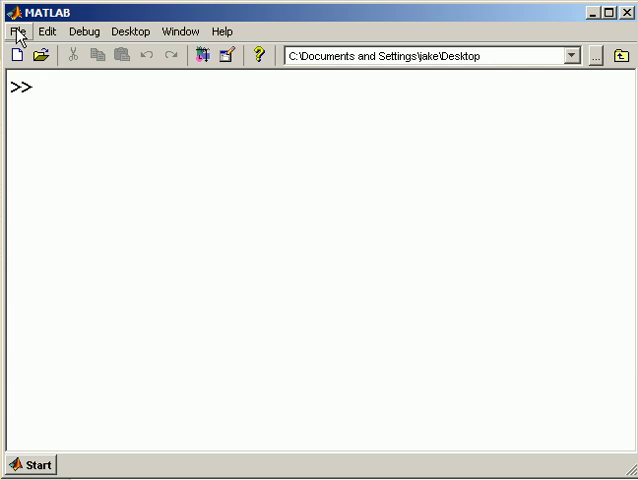
Step: Load datatomatlab.csv from the Desktop into the Import Wizard, split by commas
{"action": "left_click", "coordinate": [14, 31]}
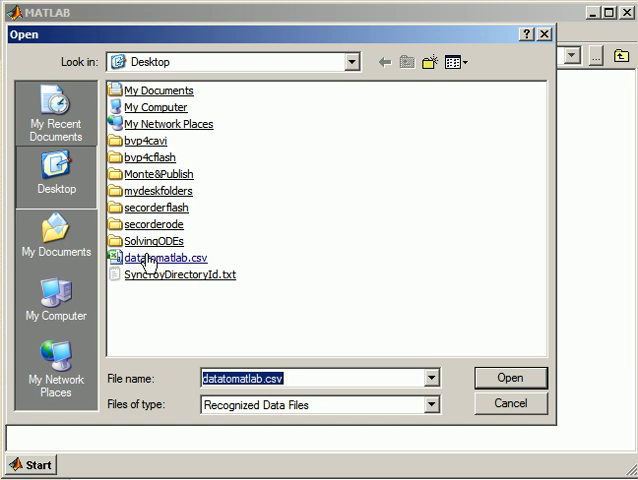
{"action": "left_click", "coordinate": [510, 378]}
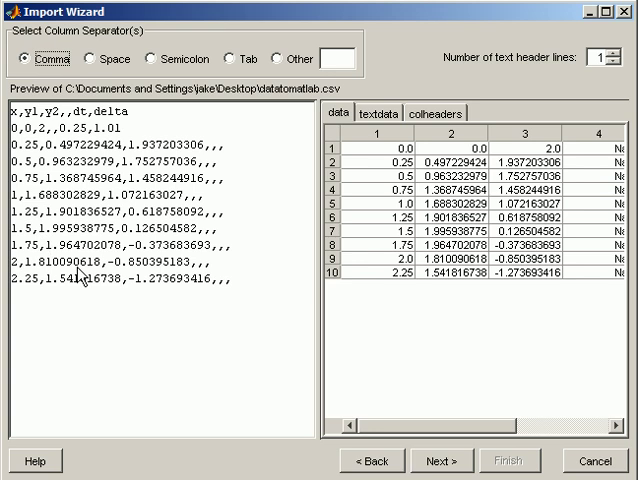
{"action": "mouse_move", "coordinate": [316, 216]}
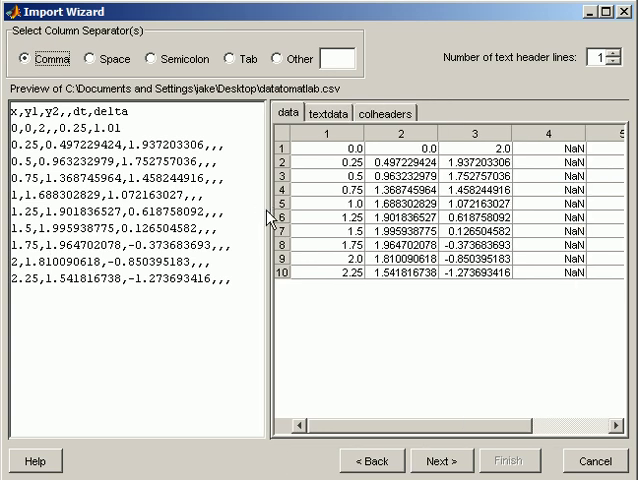
{"action": "mouse_move", "coordinate": [465, 405]}
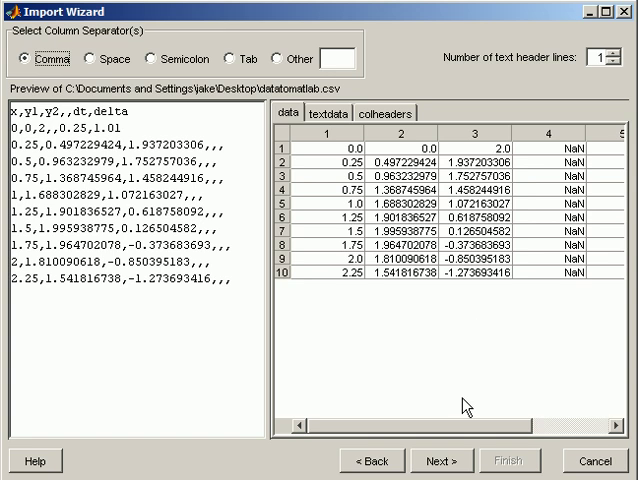
{"action": "scroll", "scroll_direction": "right", "scroll_amount": 3}
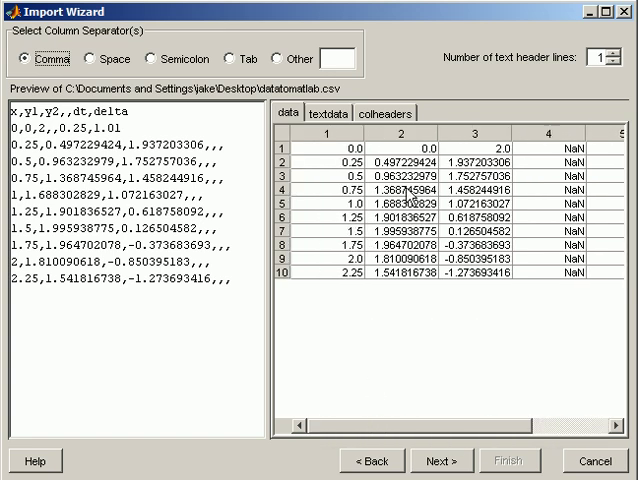
{"action": "mouse_move", "coordinate": [488, 337]}
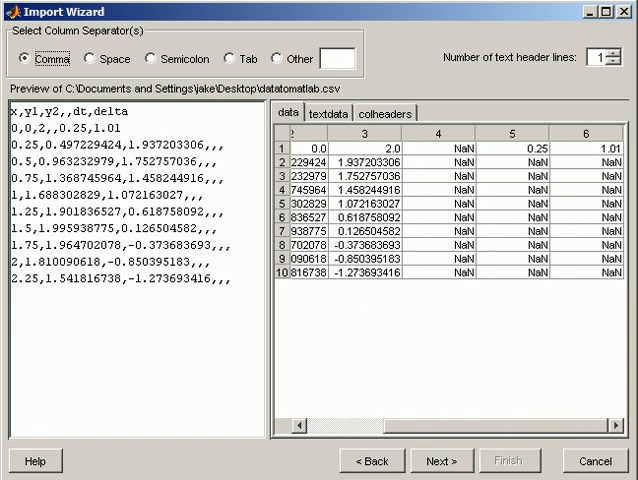
{"action": "mouse_move", "coordinate": [600, 148]}
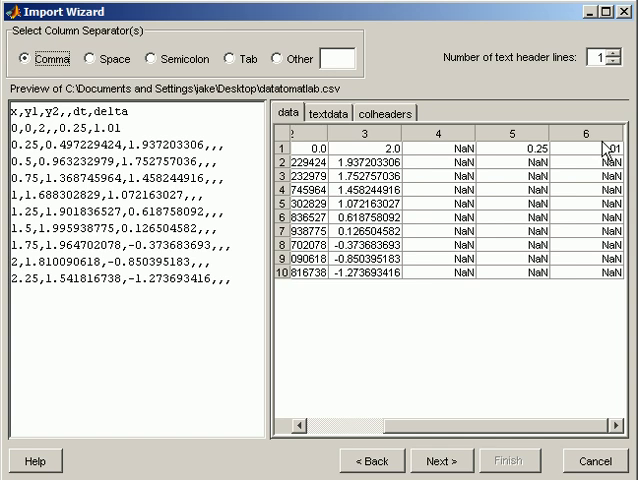
{"action": "mouse_move", "coordinate": [544, 289]}
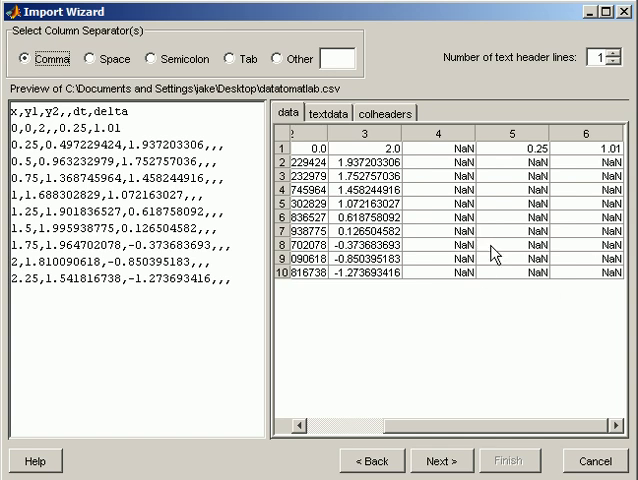
{"action": "mouse_move", "coordinate": [573, 208]}
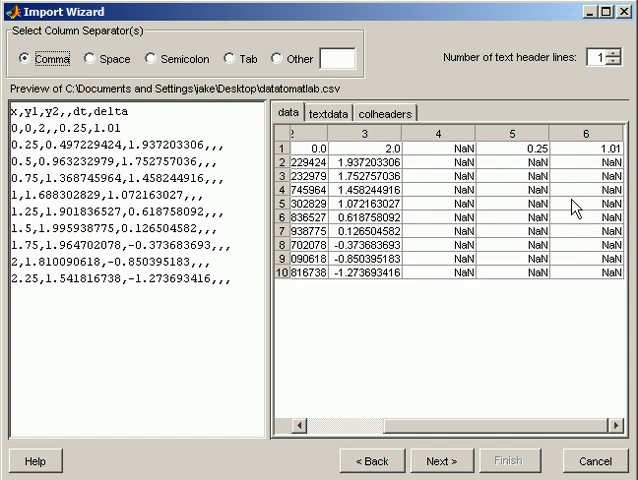
{"action": "mouse_move", "coordinate": [477, 410]}
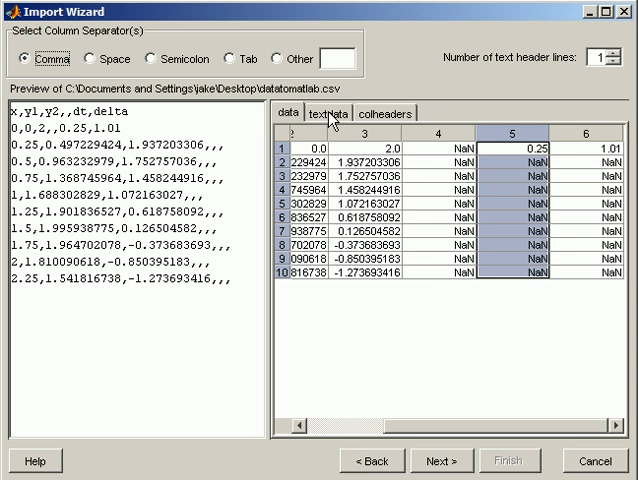
Step: Preview textdata and the colheaders x, y1, y2, dt, delta, then go to variable selection
{"action": "left_click", "coordinate": [340, 113]}
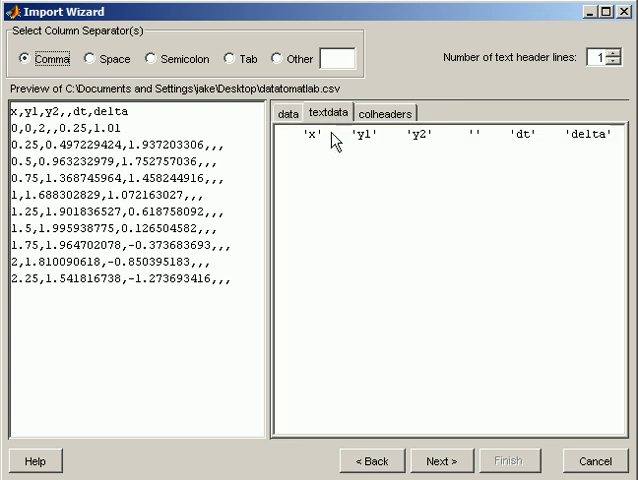
{"action": "left_click", "coordinate": [384, 112]}
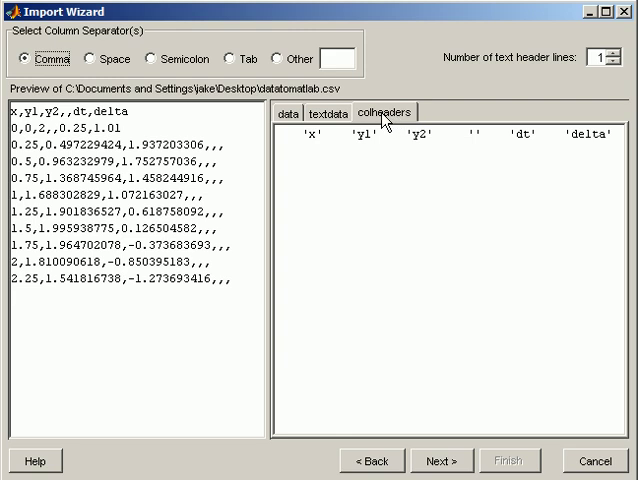
{"action": "mouse_move", "coordinate": [211, 66]}
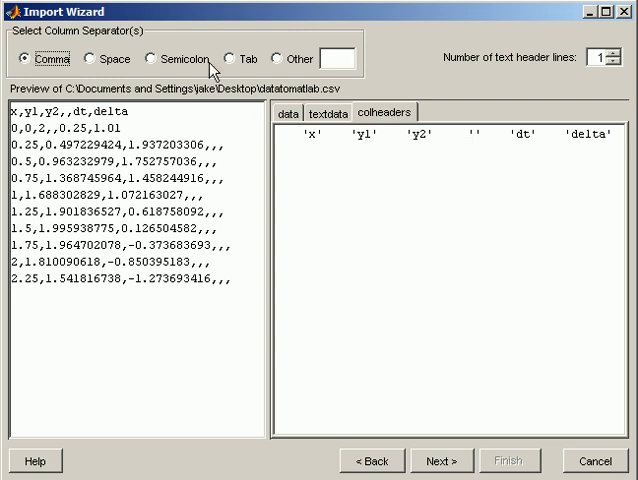
{"action": "mouse_move", "coordinate": [454, 458]}
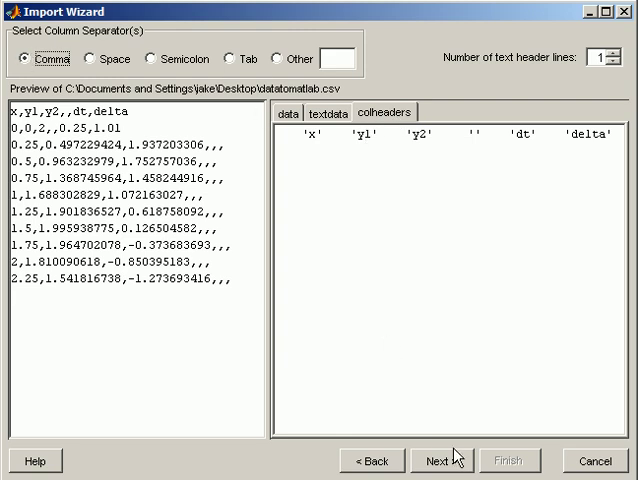
{"action": "left_click", "coordinate": [456, 461]}
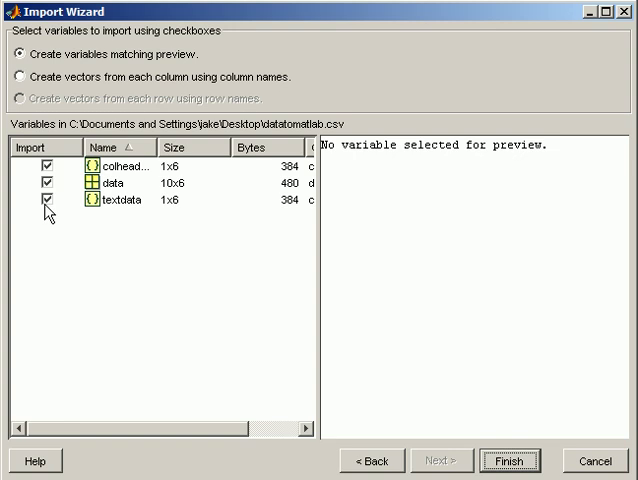
Step: Exclude textdata, preview data, and finish importing data and colheaders
{"action": "left_click", "coordinate": [44, 199]}
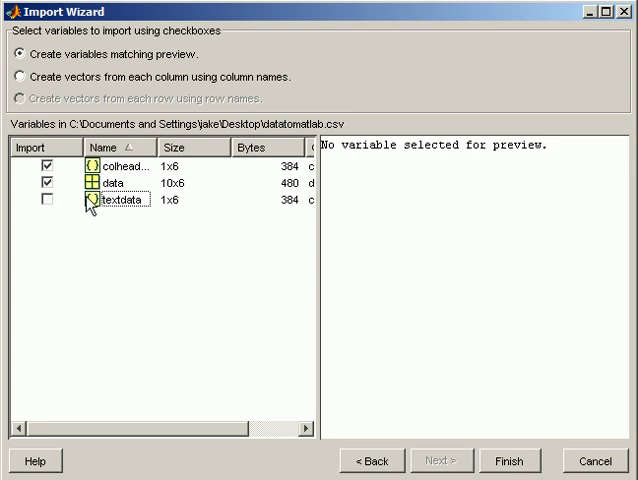
{"action": "left_click", "coordinate": [120, 165]}
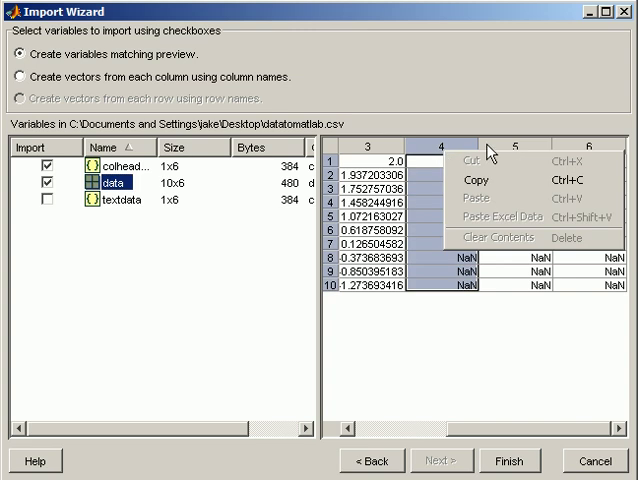
{"action": "left_click", "coordinate": [520, 140]}
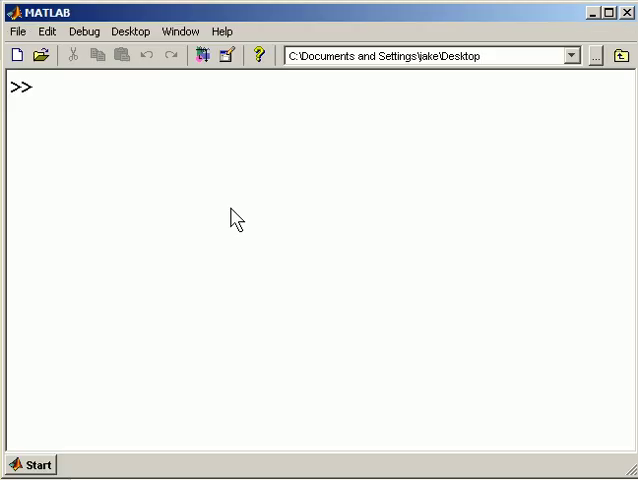
Step: Run who to list colheaders and data, then begin typing 'dat'
{"action": "type", "text": "who"}
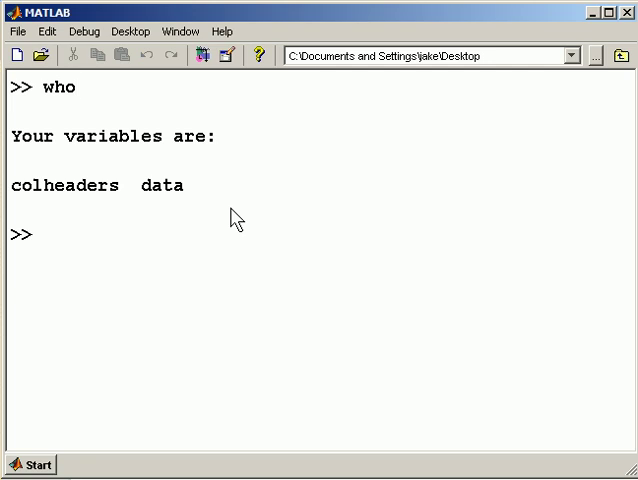
{"action": "type", "text": "dat"}
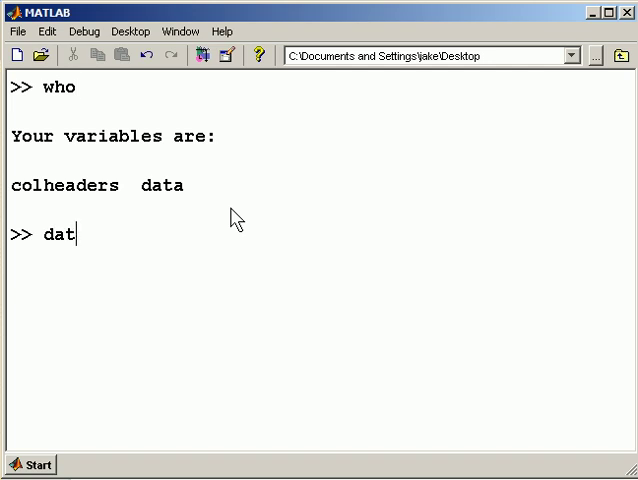